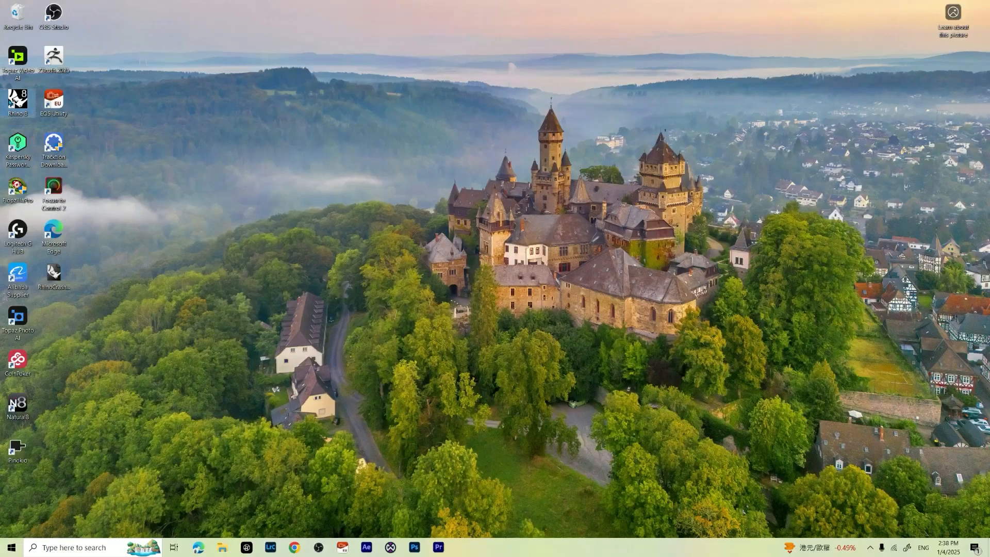
Start Rhino 8 with the Small Objects - Millimeters template.
double_click(18, 101)
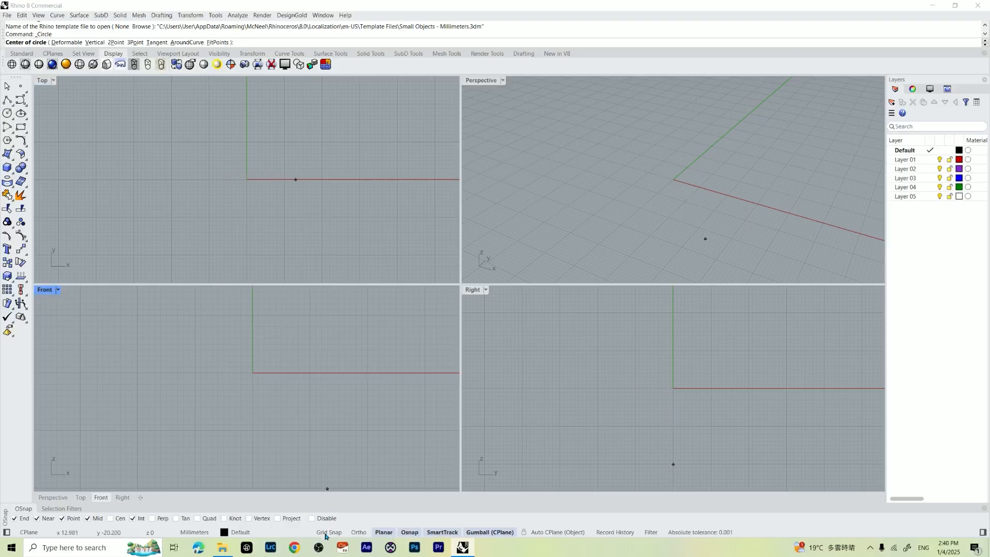
Draw a 19 mm diameter circle centred on the origin in the Front viewport with Grid Snap on.
left_click(328, 532)
type("0")
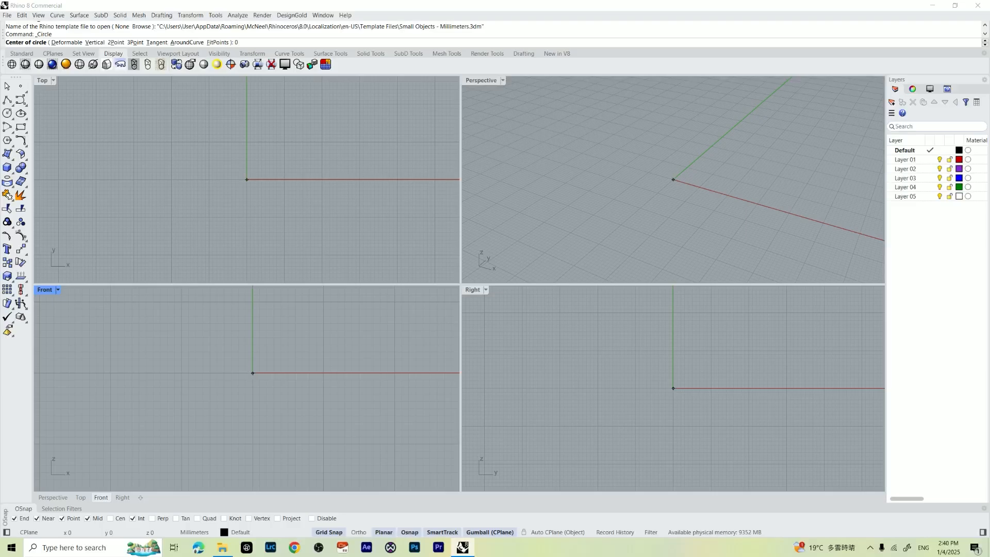
left_click(251, 372)
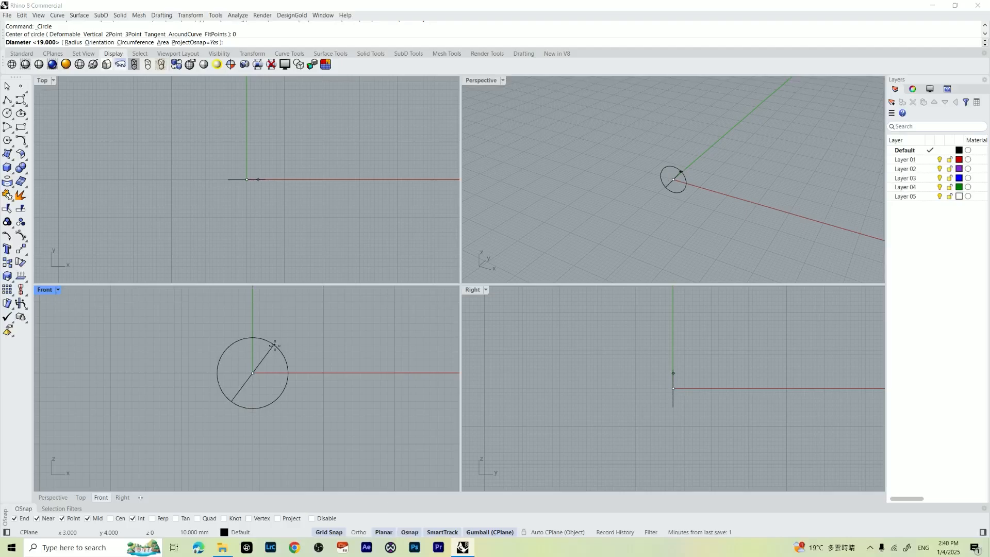
type("19")
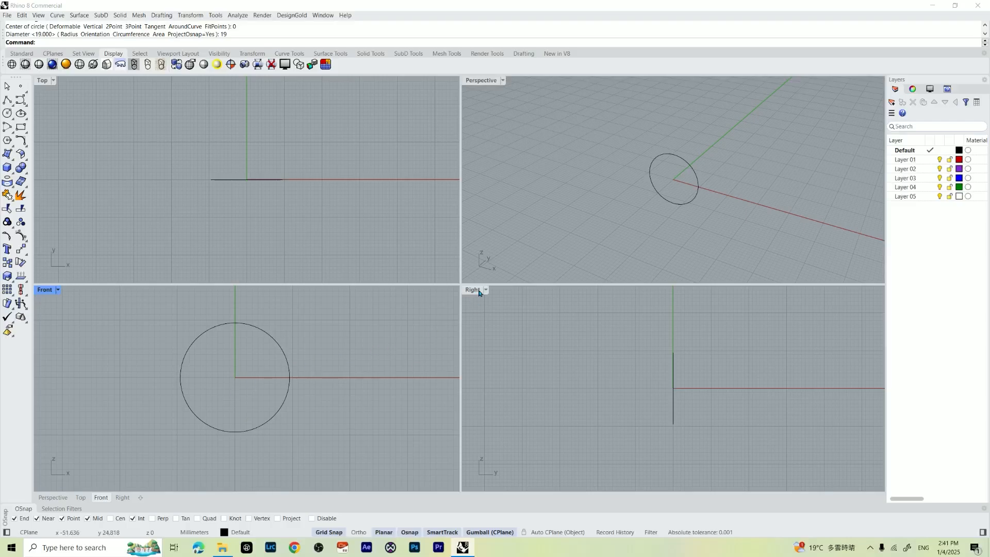
mouse_move(264, 373)
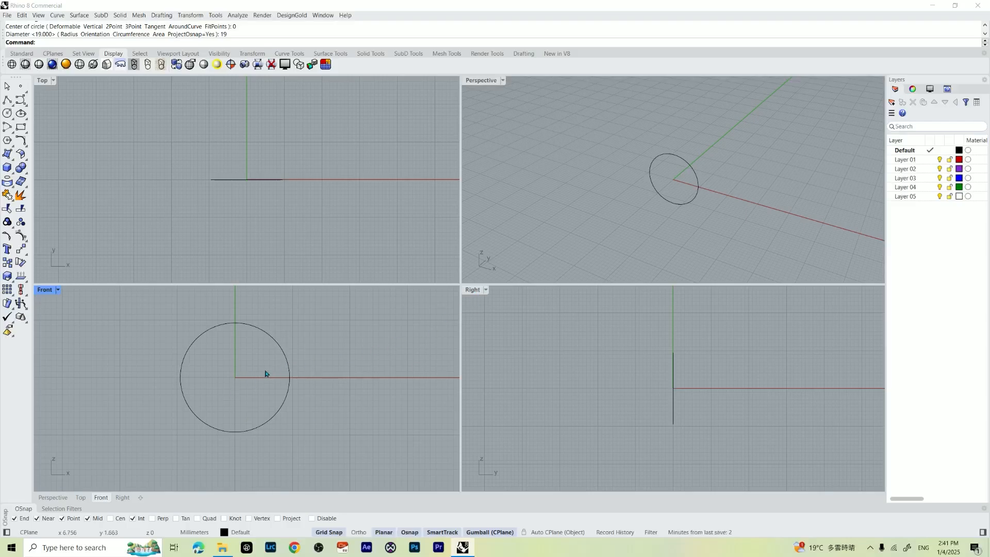
mouse_move(470, 295)
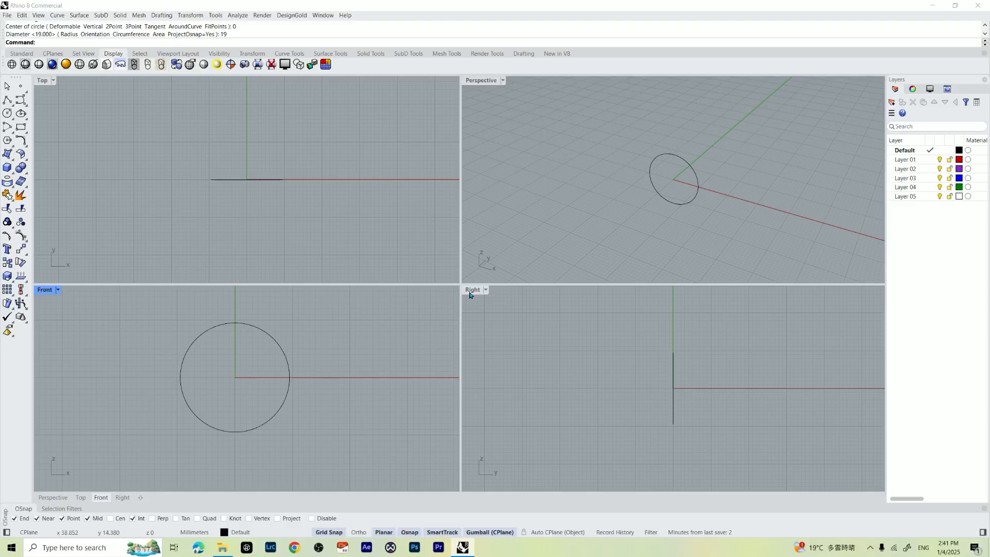
Maximise the Right viewport and draw a short horizontal polyline segment below the circle, then select it.
double_click(472, 288)
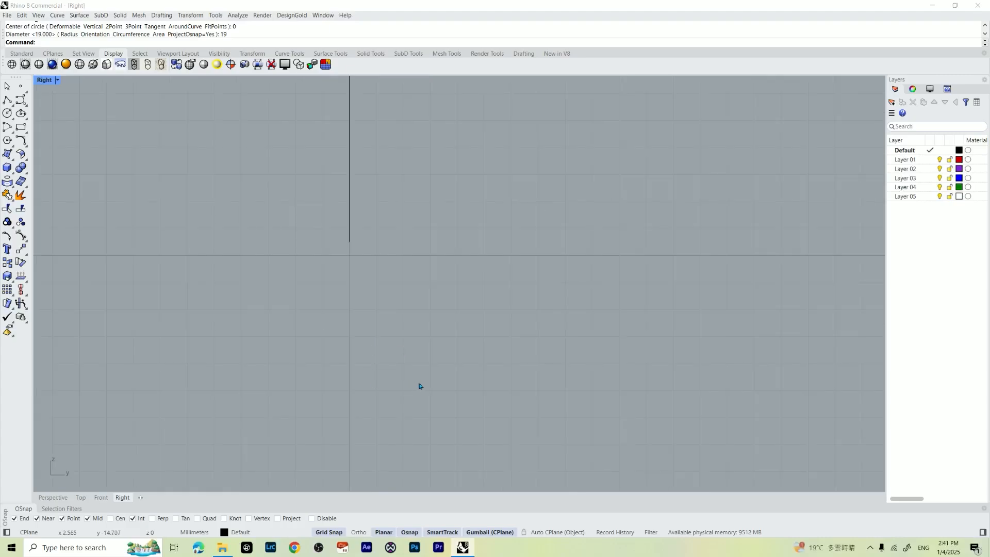
mouse_move(513, 330)
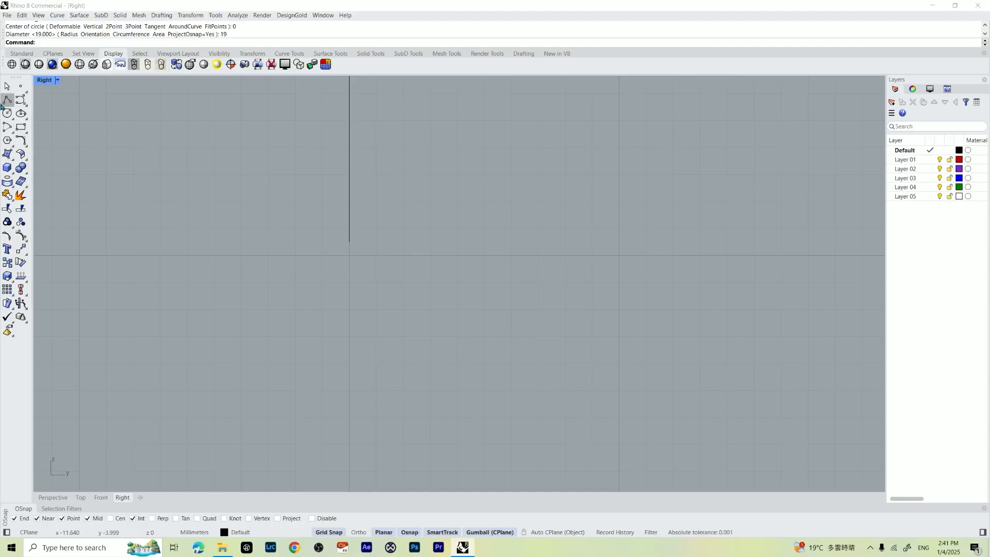
mouse_move(85, 120)
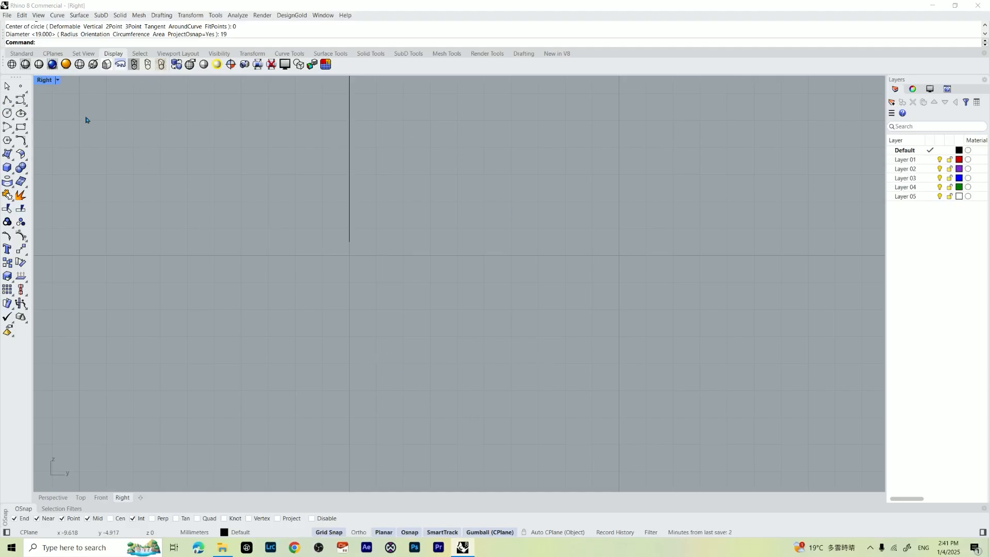
left_click(79, 120)
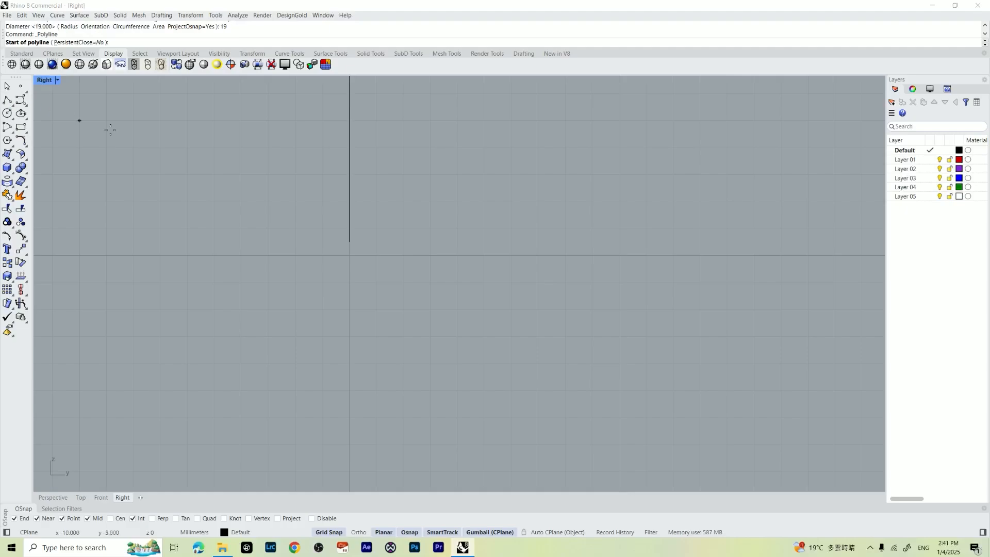
mouse_move(379, 365)
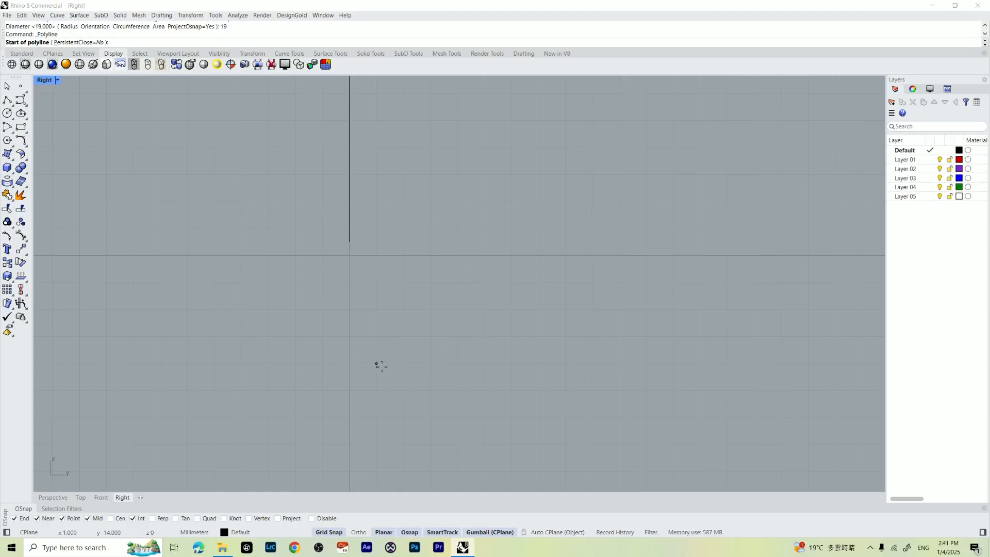
left_click(376, 363)
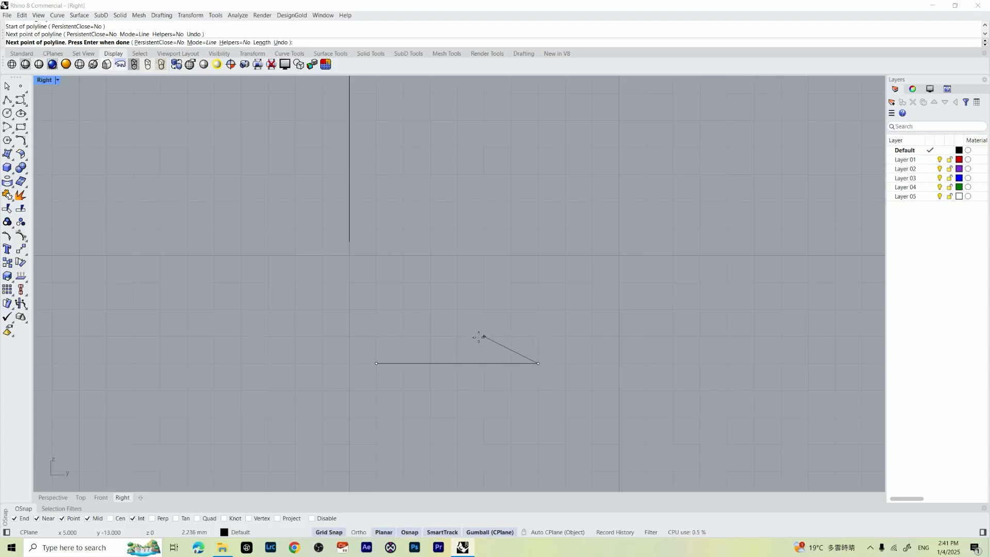
key("Enter")
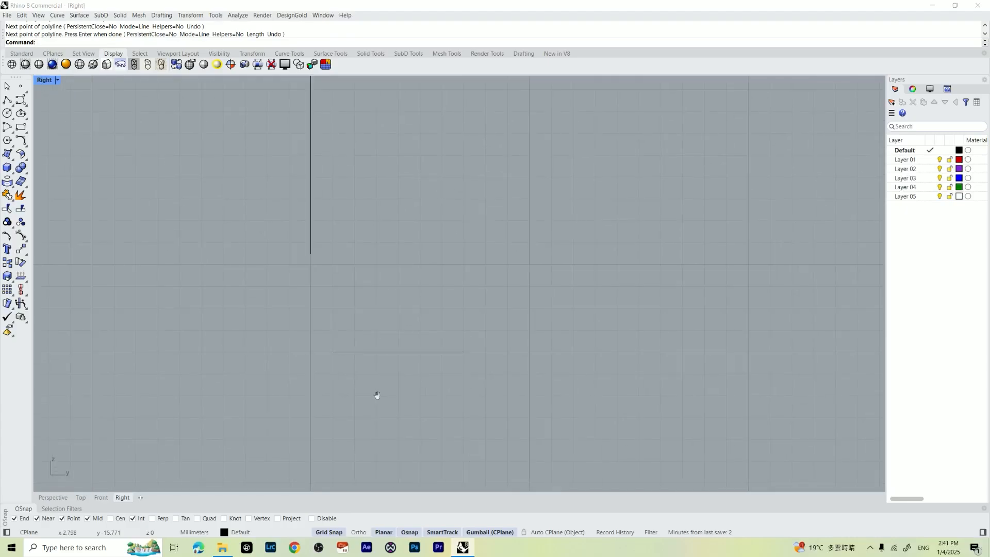
left_click(397, 352)
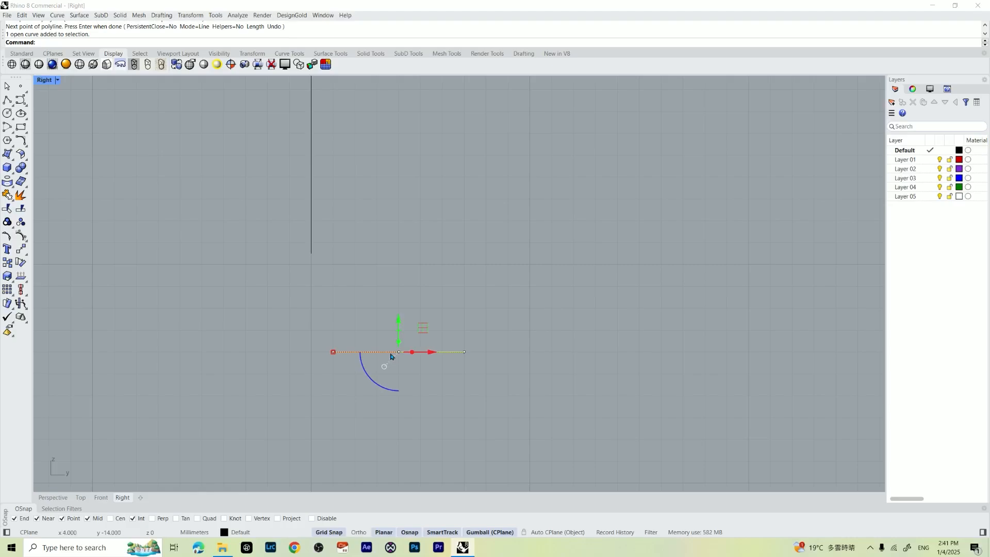
mouse_move(310, 254)
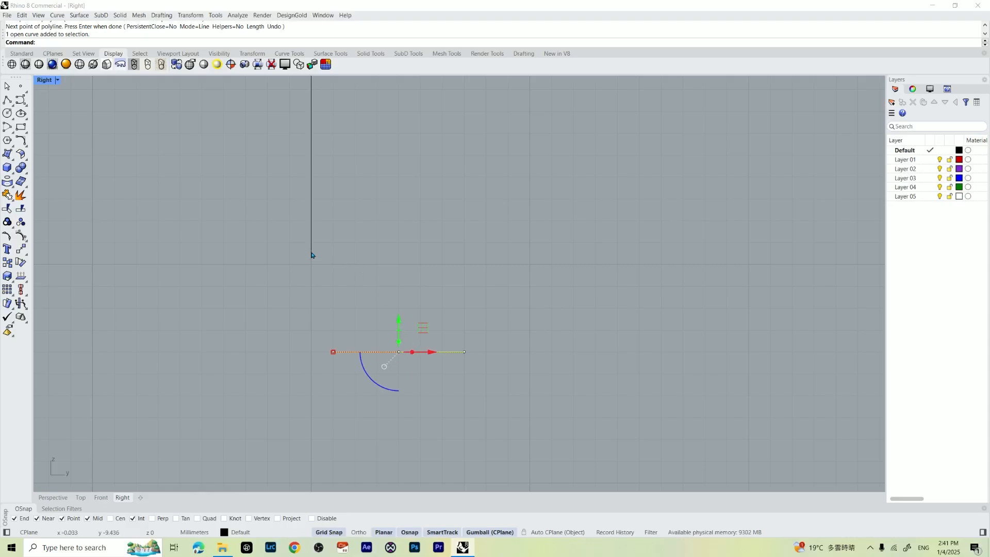
mouse_move(327, 376)
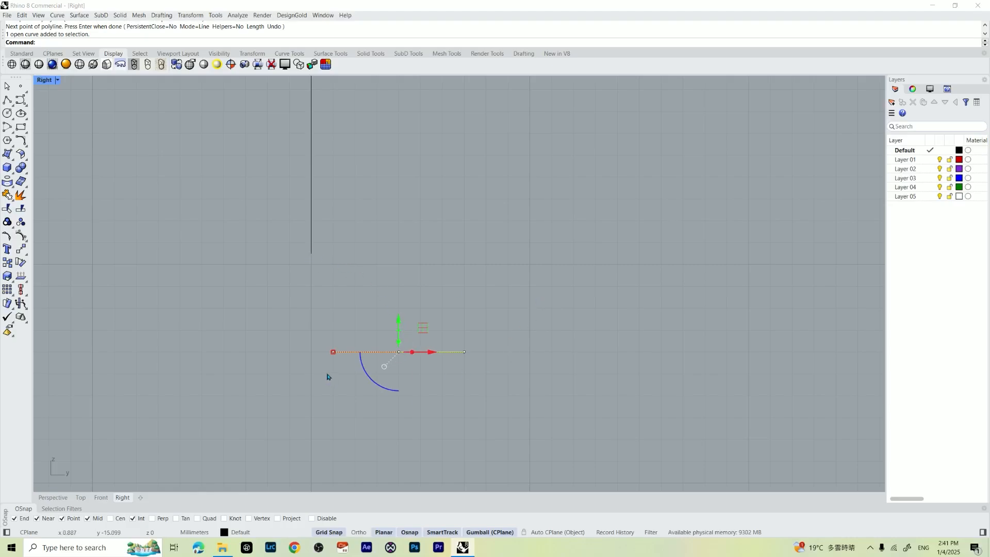
mouse_move(122, 280)
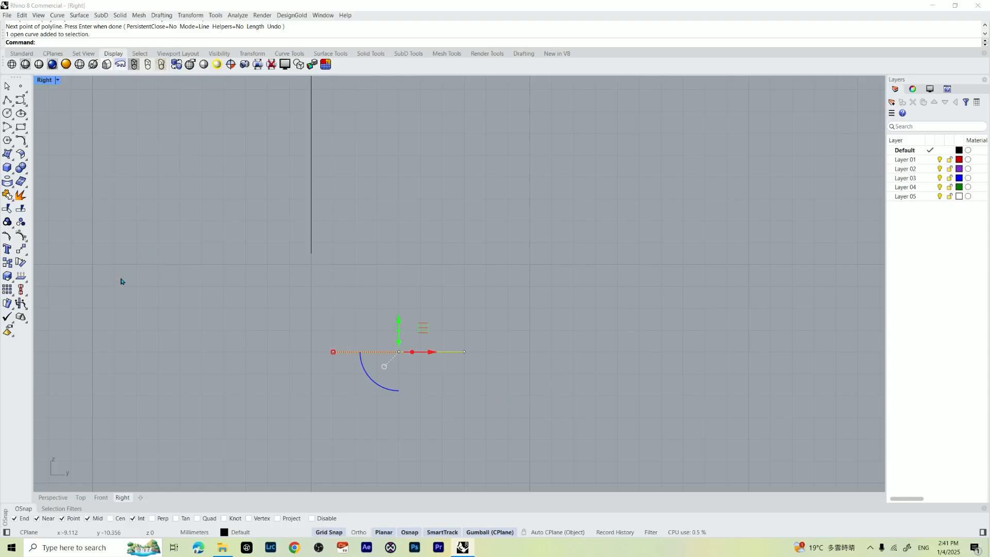
mouse_move(20, 250)
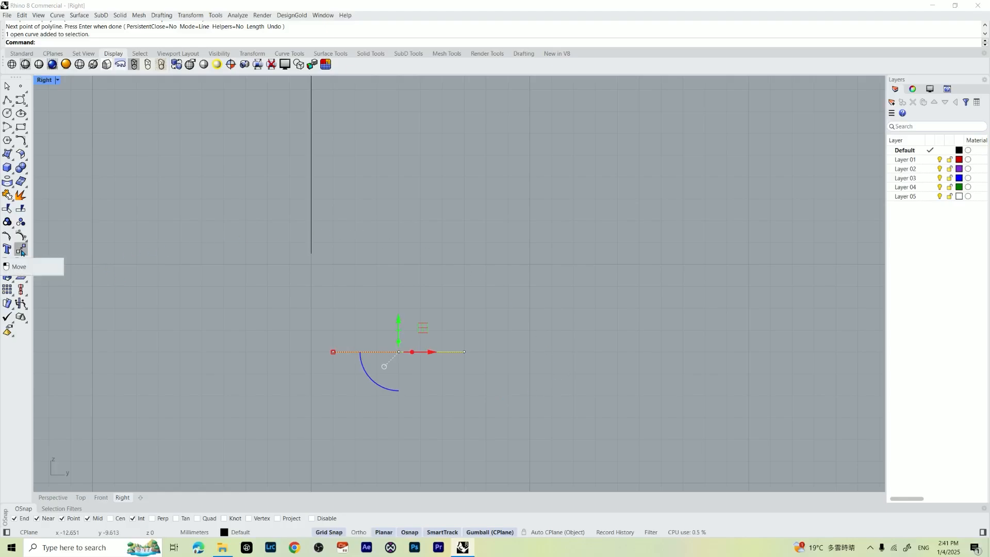
Move the line so its midpoint snaps to the circle's lowest end point.
left_click(8, 249)
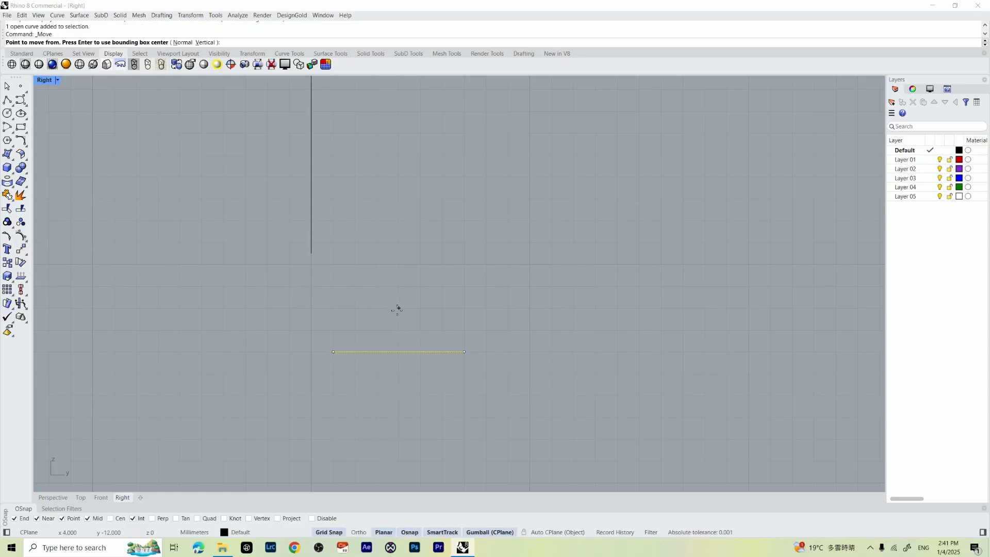
mouse_move(400, 351)
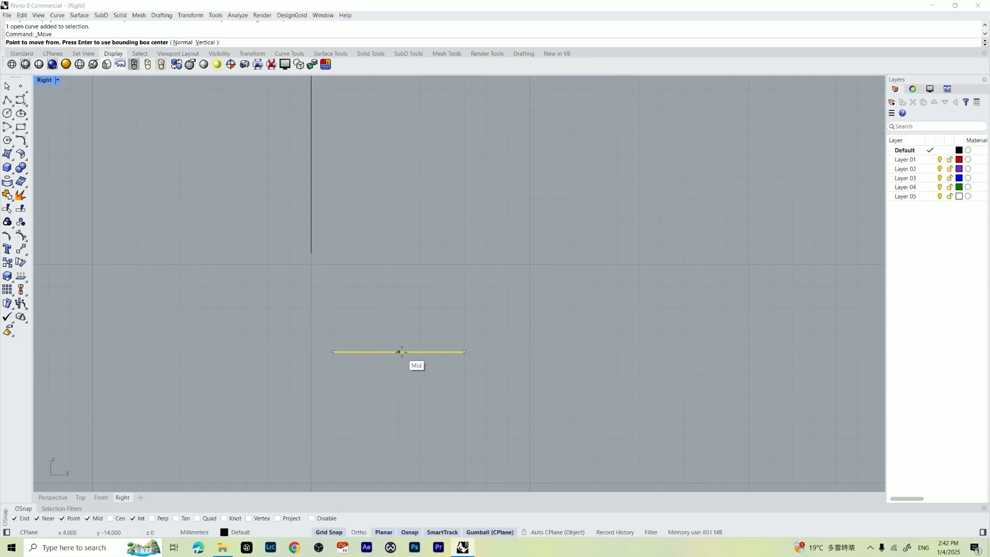
mouse_move(398, 354)
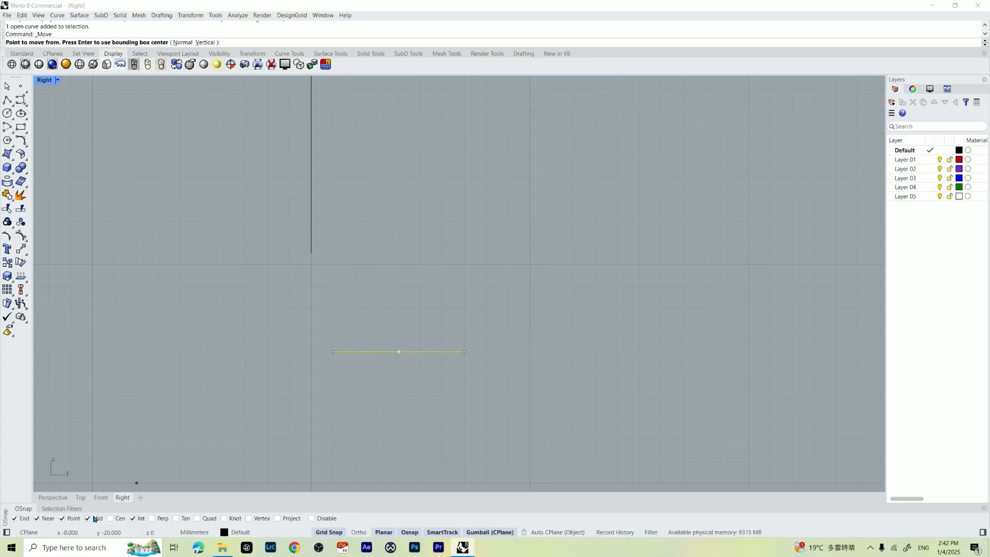
mouse_move(398, 351)
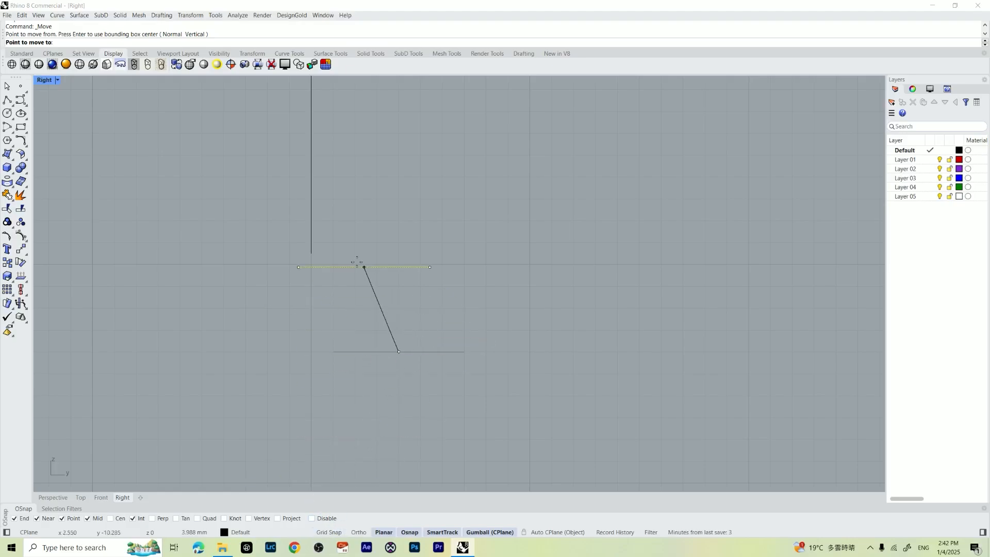
mouse_move(314, 253)
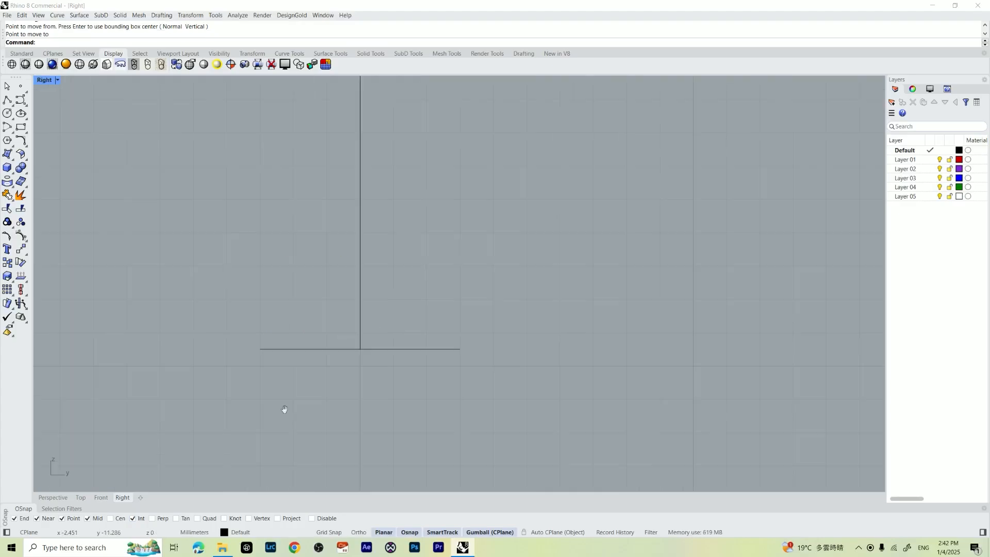
left_click_drag(284, 409, 276, 296)
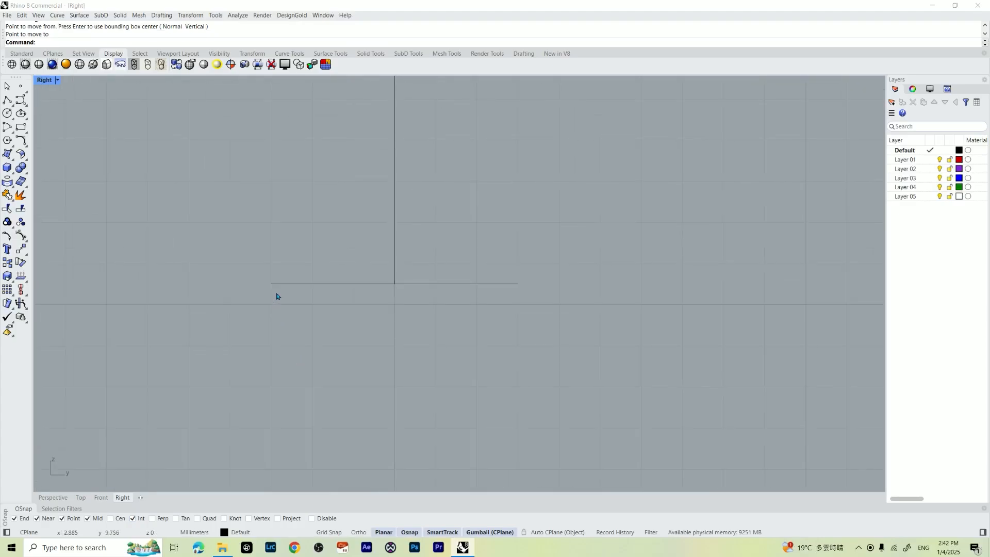
mouse_move(268, 303)
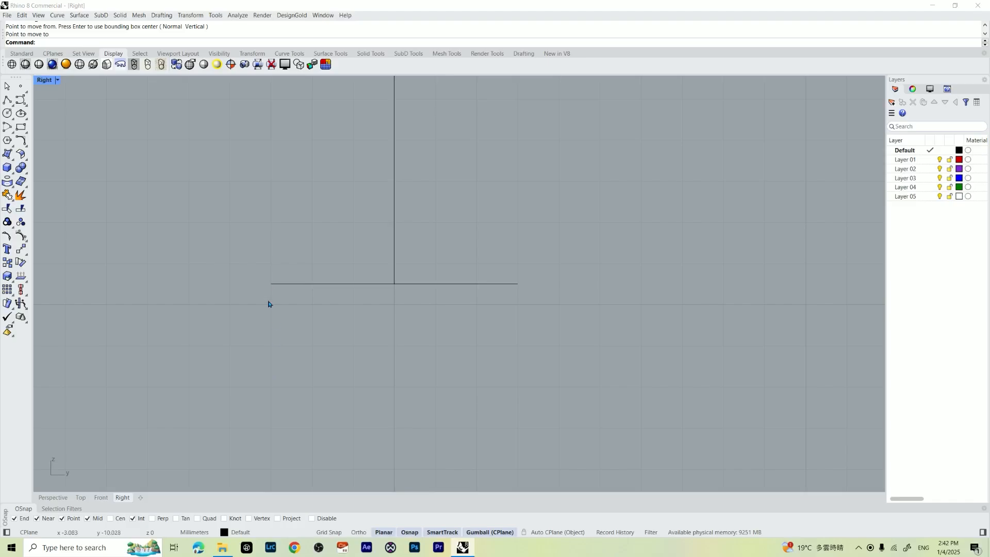
mouse_move(192, 230)
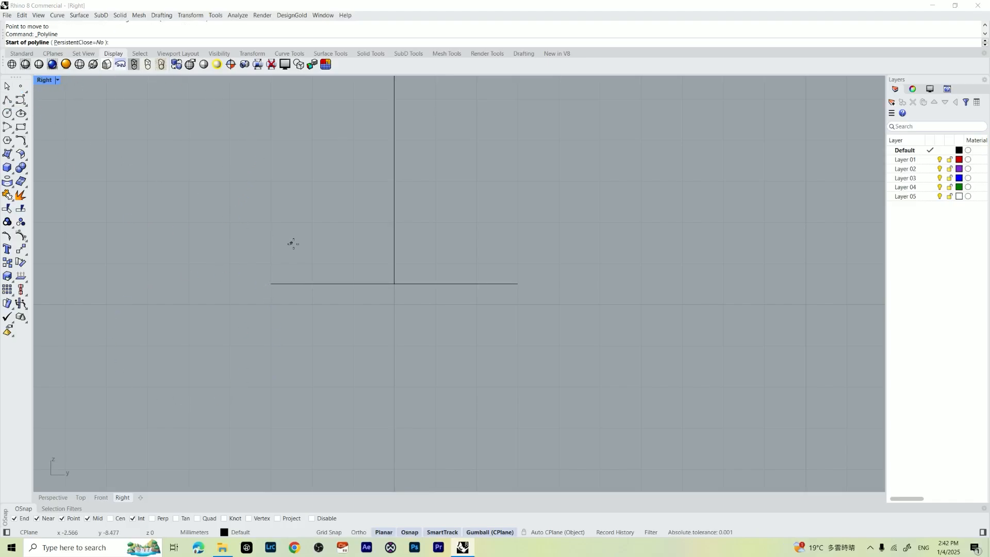
Draw the rectangular profile polyline hanging from the line's left end down, across and up to its right end.
left_click(272, 284)
type("1.8")
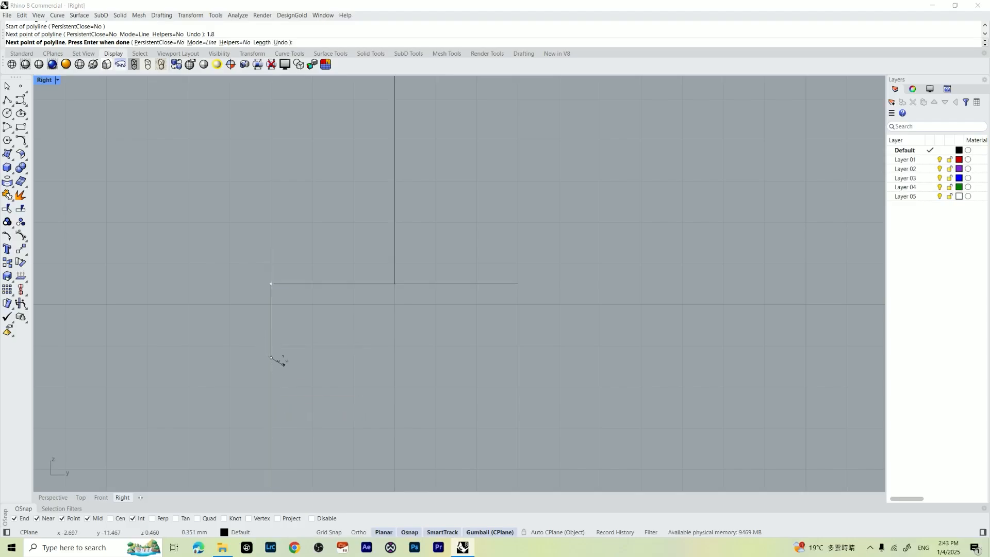
mouse_move(456, 348)
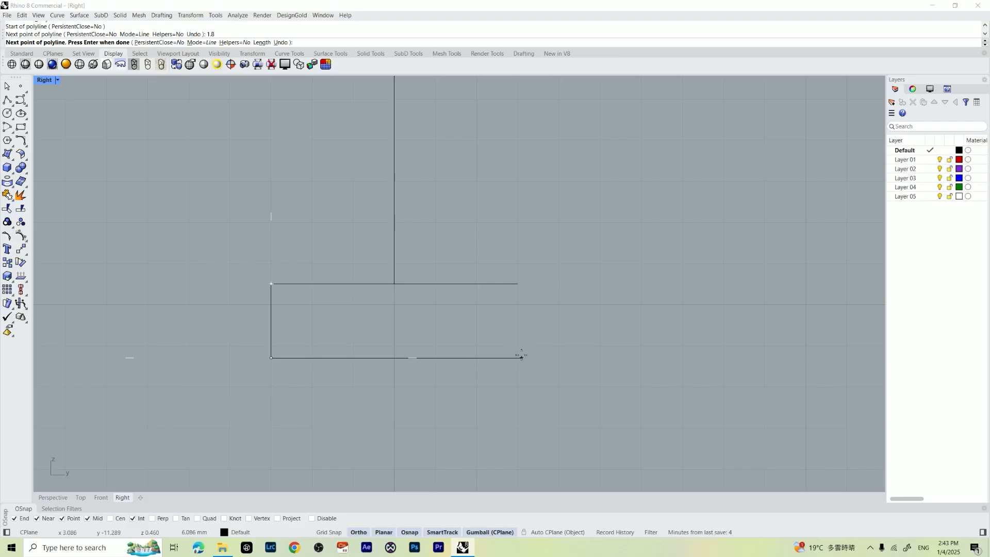
mouse_move(532, 355)
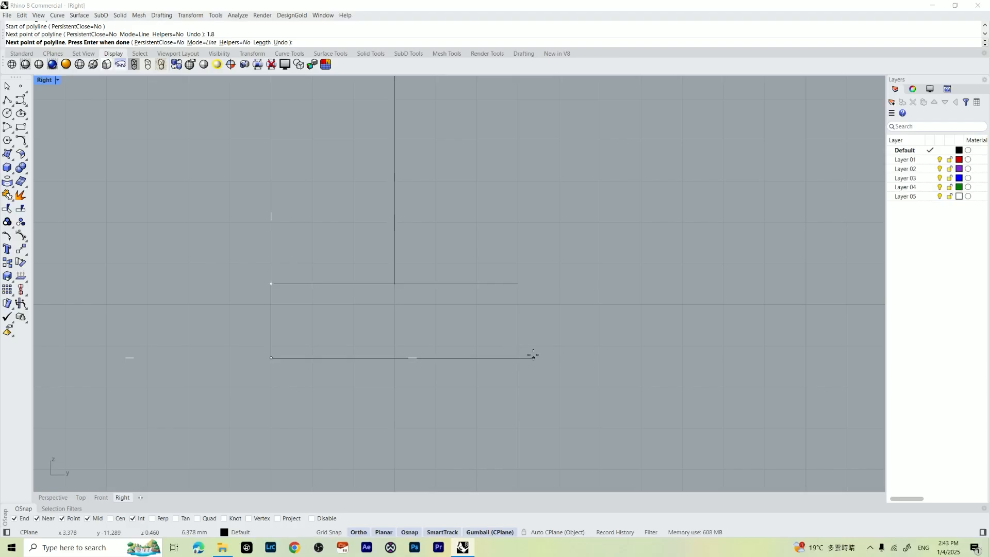
mouse_move(517, 356)
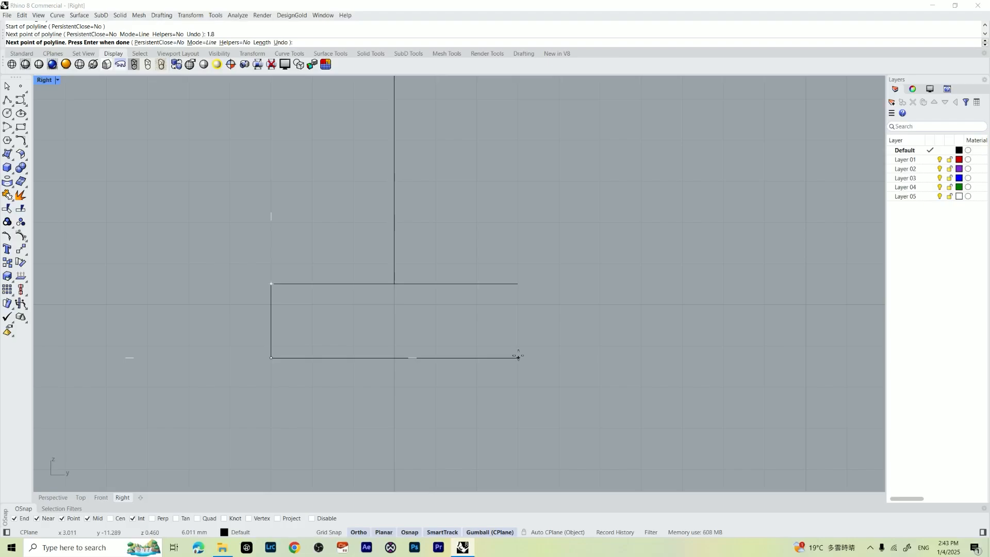
left_click(358, 532)
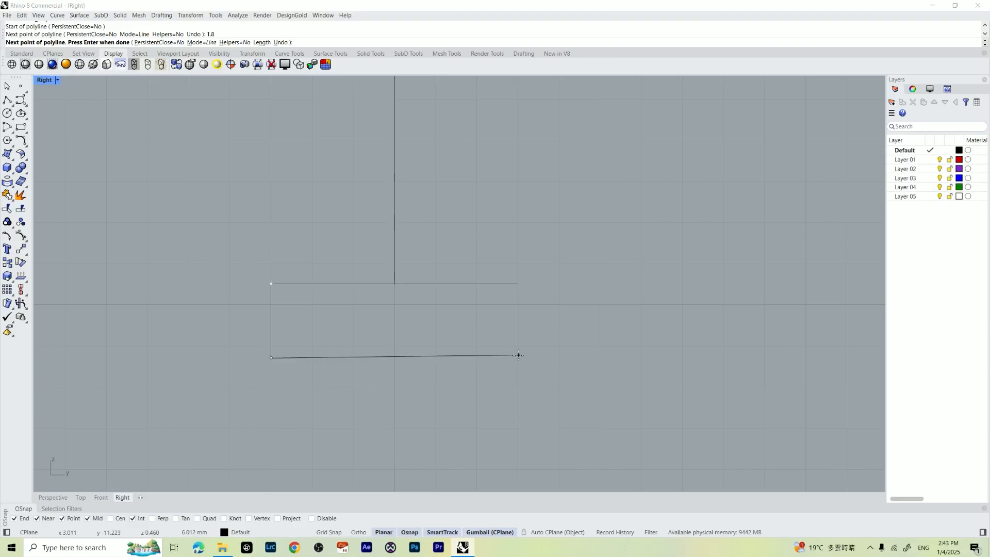
left_click(473, 489)
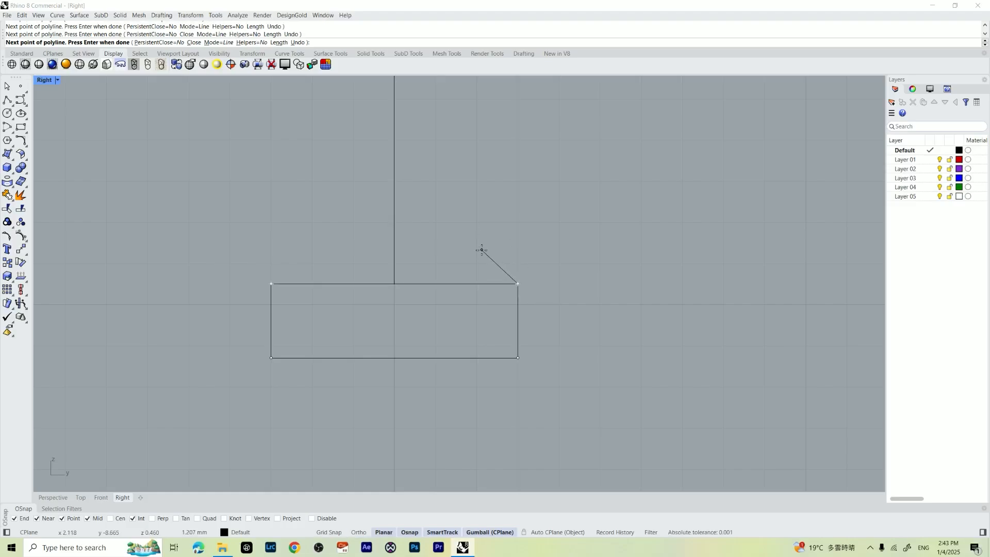
mouse_move(486, 249)
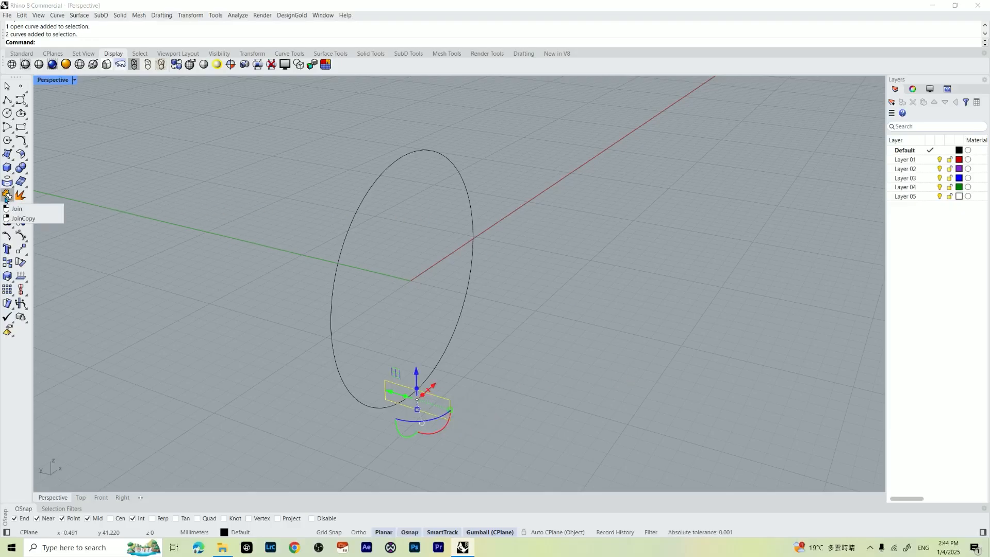
Join the polyline and the line into one closed rectangular profile curve.
left_click(8, 195)
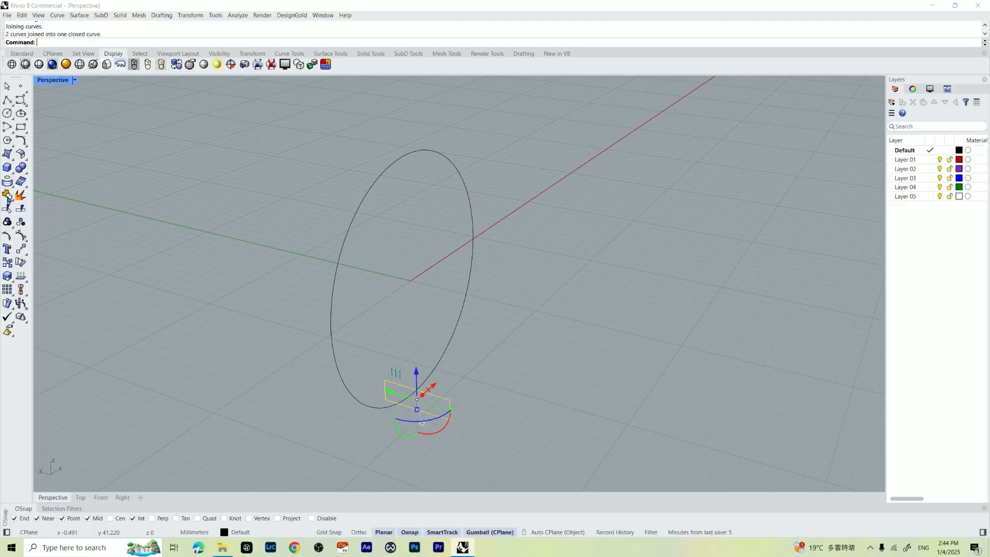
mouse_move(115, 258)
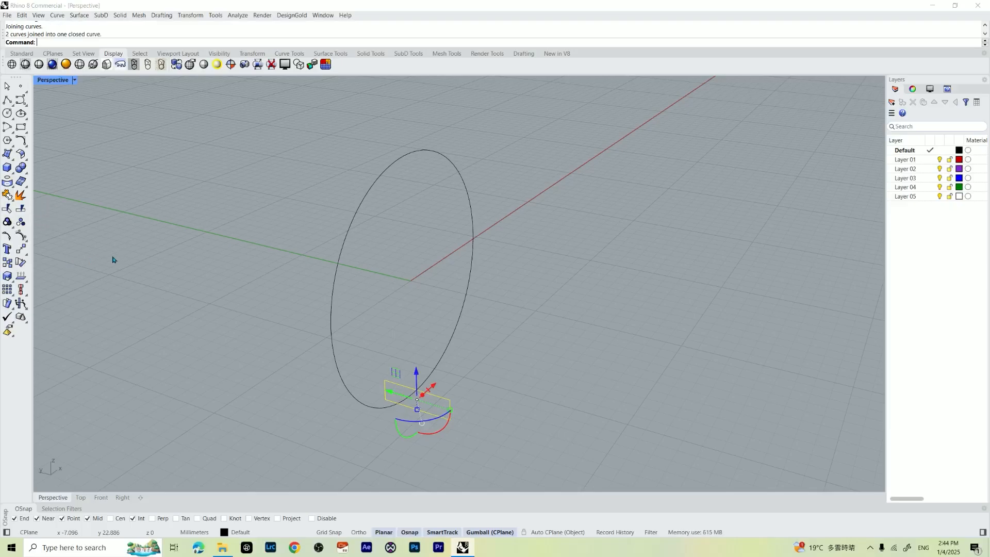
mouse_move(20, 235)
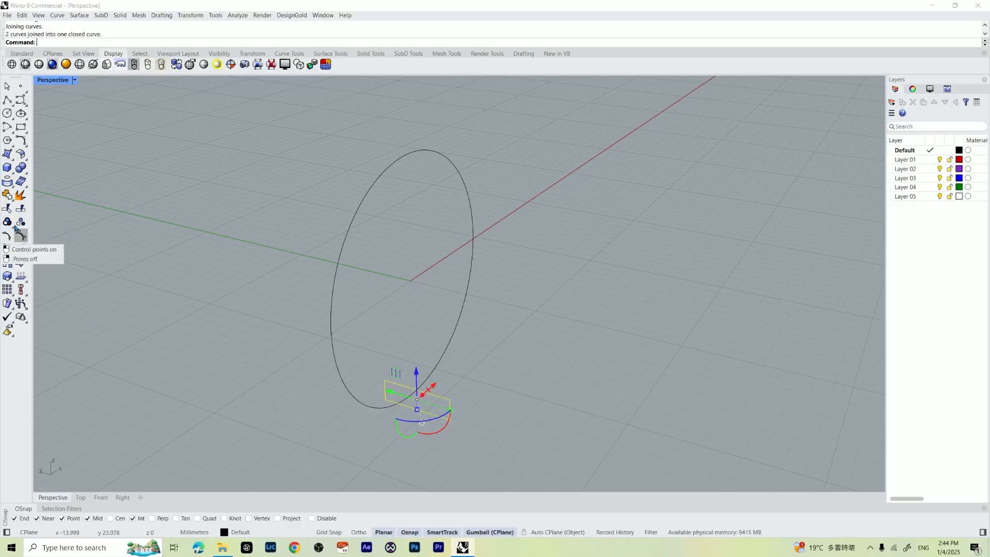
mouse_move(10, 196)
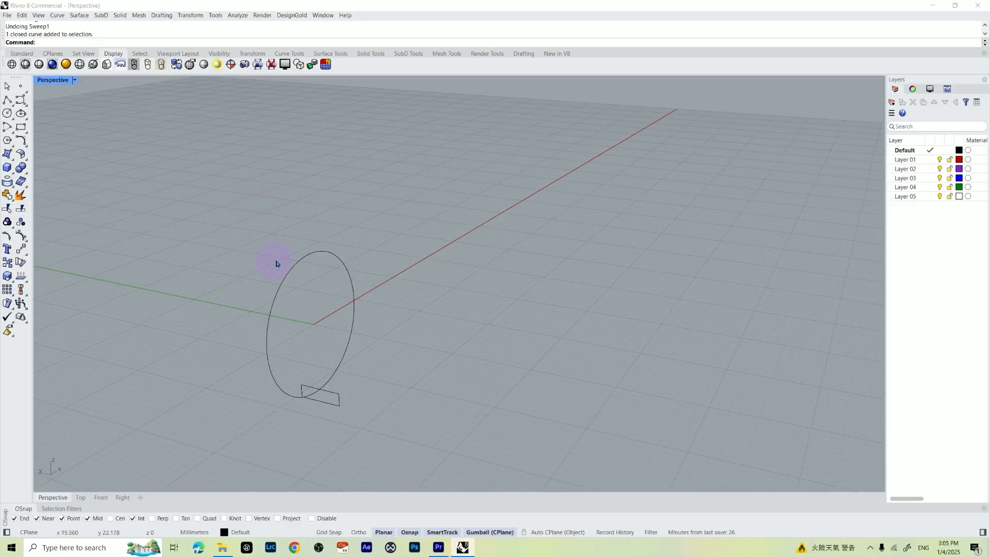
mouse_move(308, 418)
type("Sw")
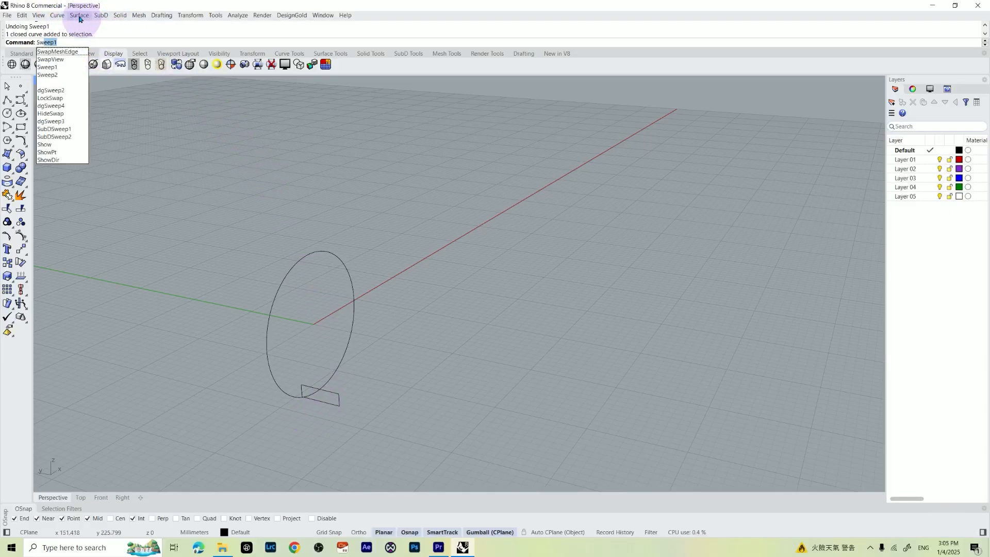
Run Sweep1 with the circle as rail and the rectangle as cross-section.
left_click(79, 15)
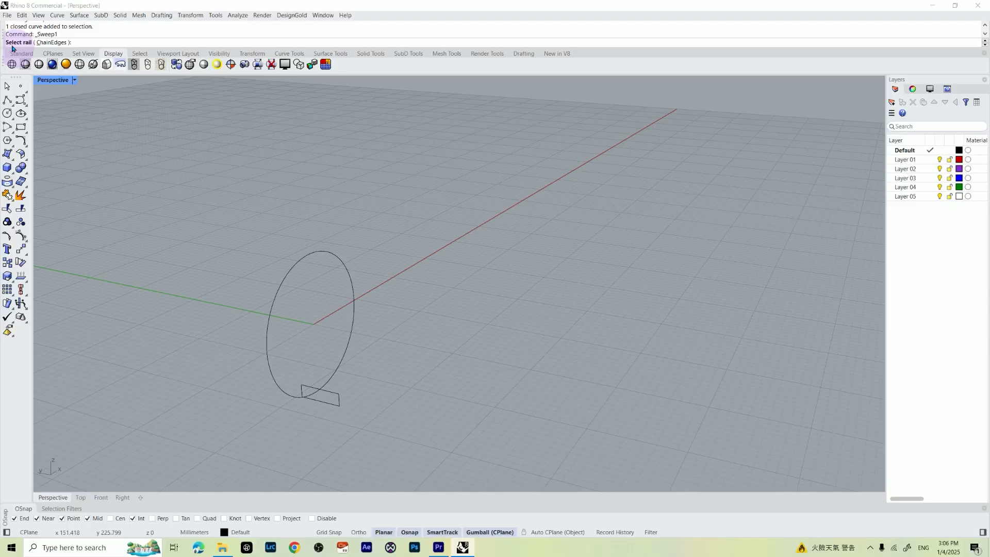
left_click(321, 296)
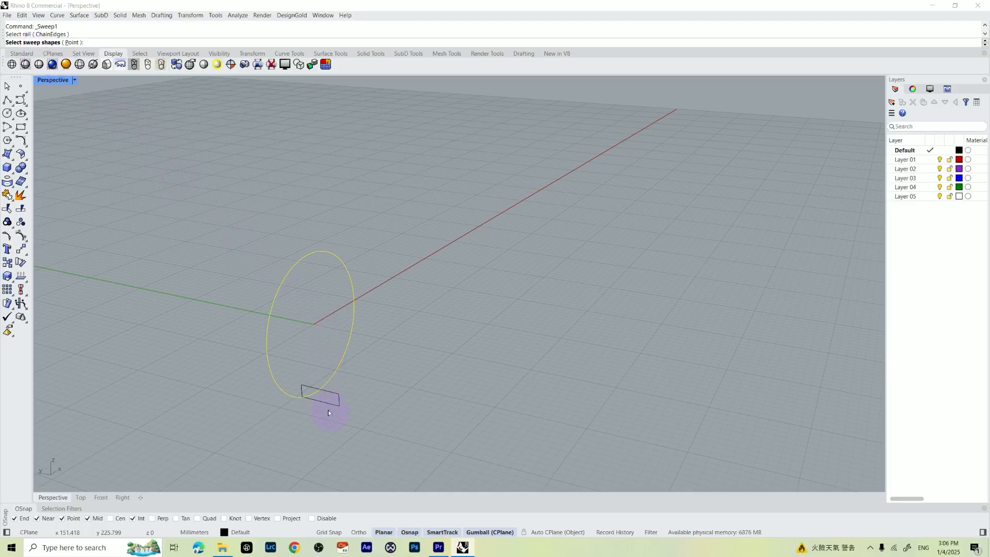
left_click(318, 396)
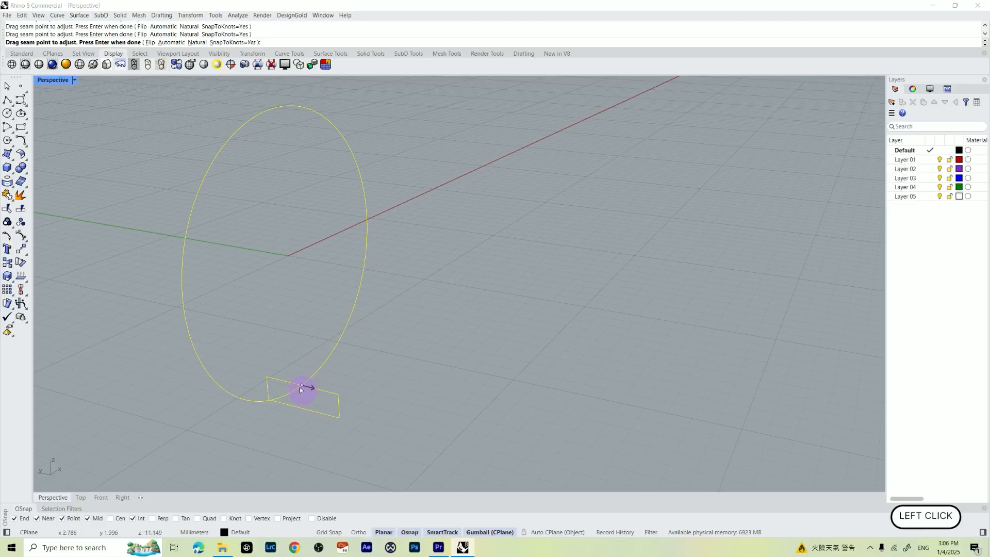
Accept the Sweep 1 Rail Options with Freeform framing and unchanged cross sections to create the ring band.
scroll("down", 3)
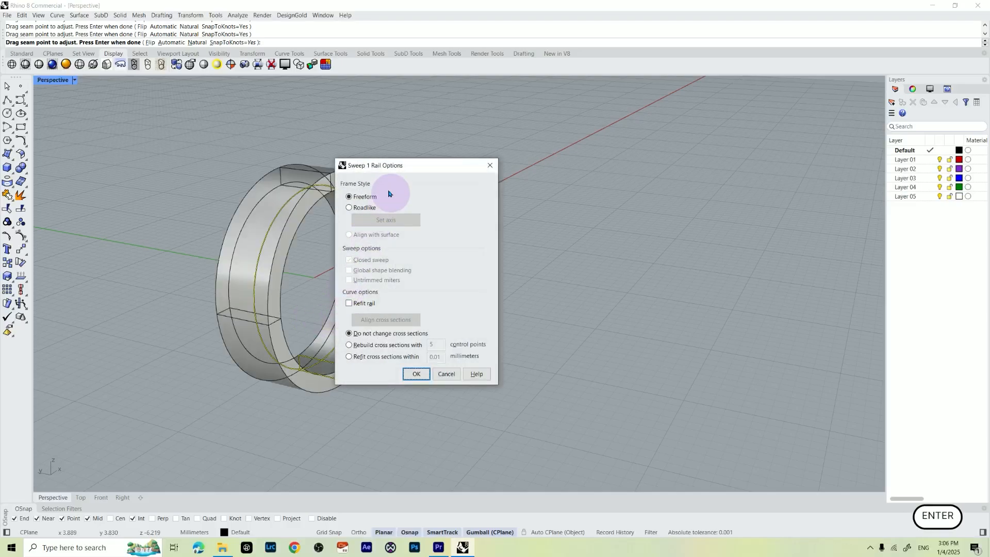
left_click_drag(375, 165, 475, 173)
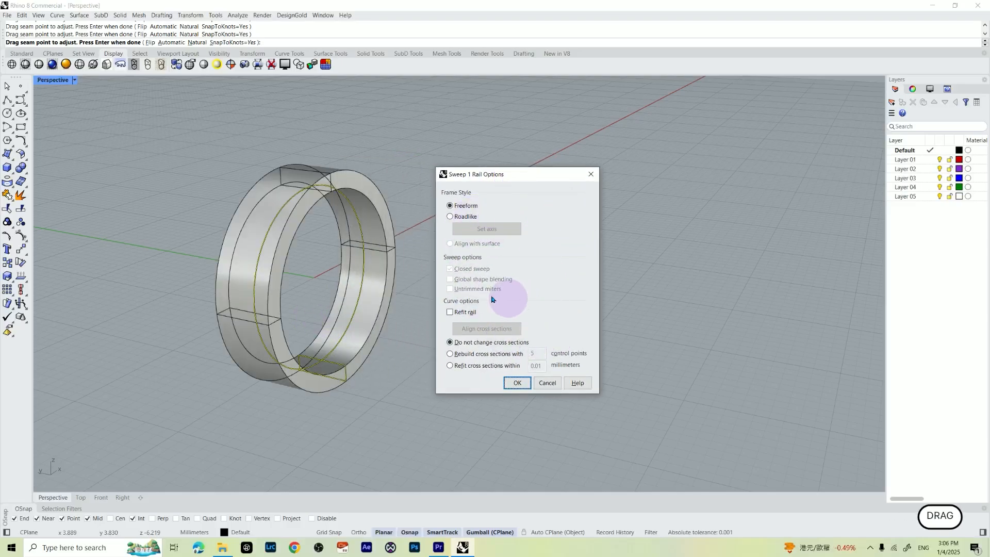
left_click(449, 353)
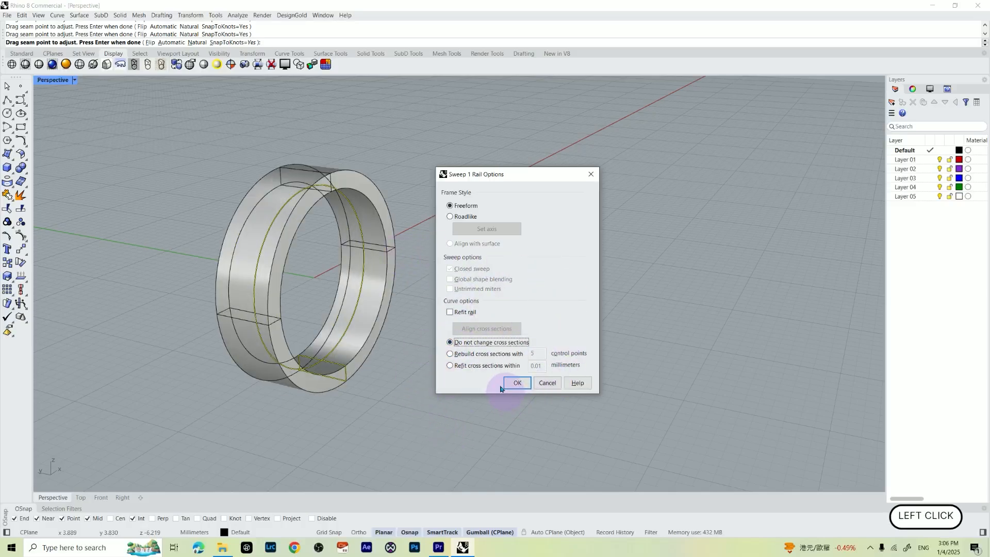
left_click(517, 383)
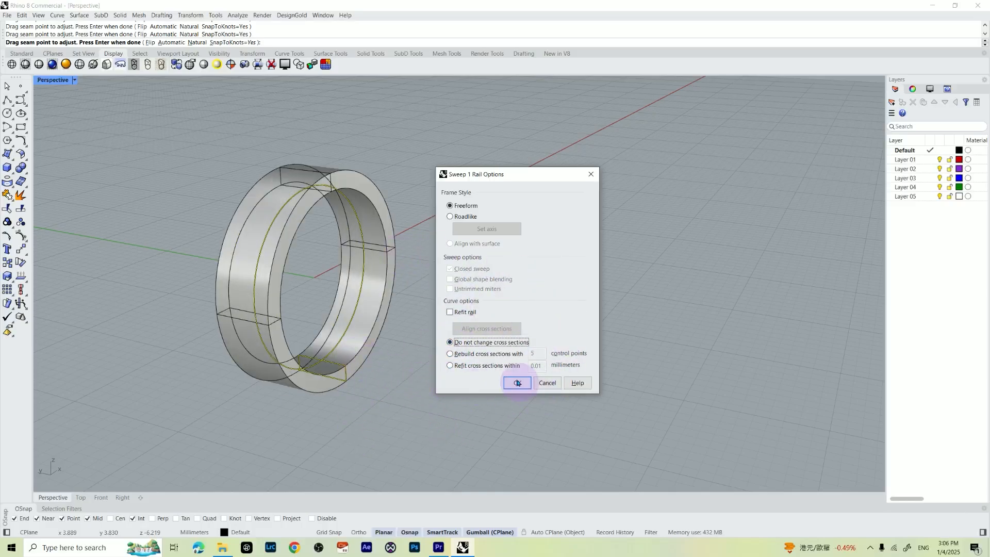
left_click(517, 383)
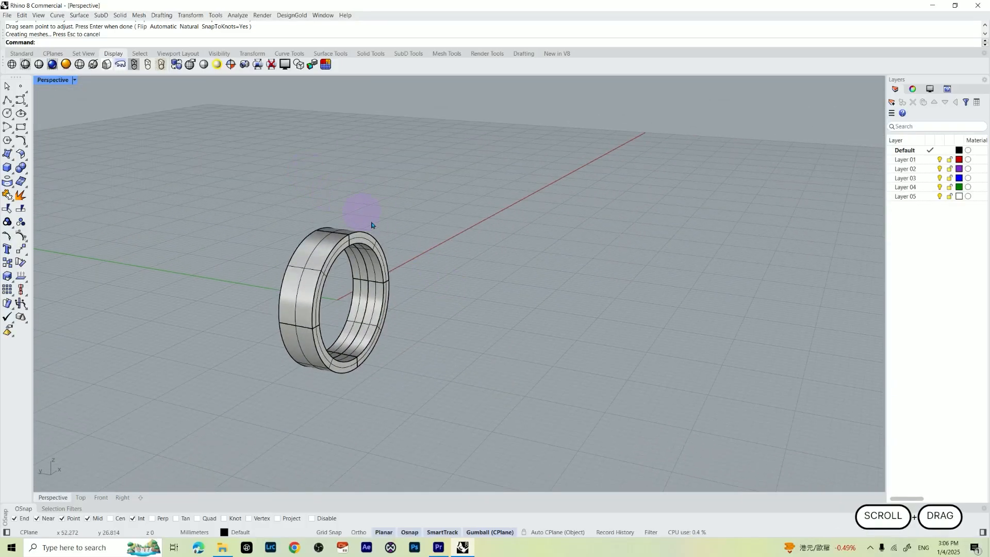
Set the Perspective viewport to Shaded and orbit around the finished ring band.
left_click(74, 80)
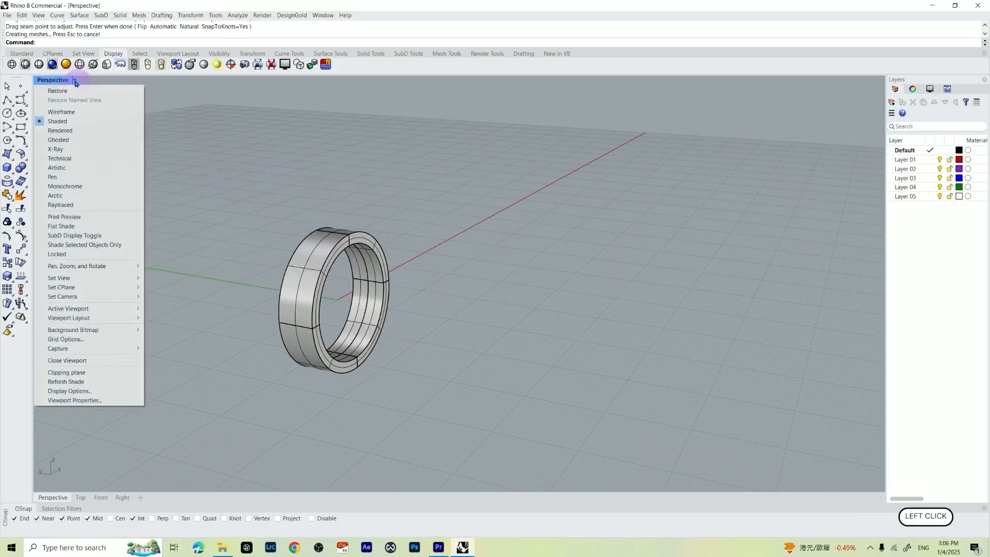
left_click(61, 112)
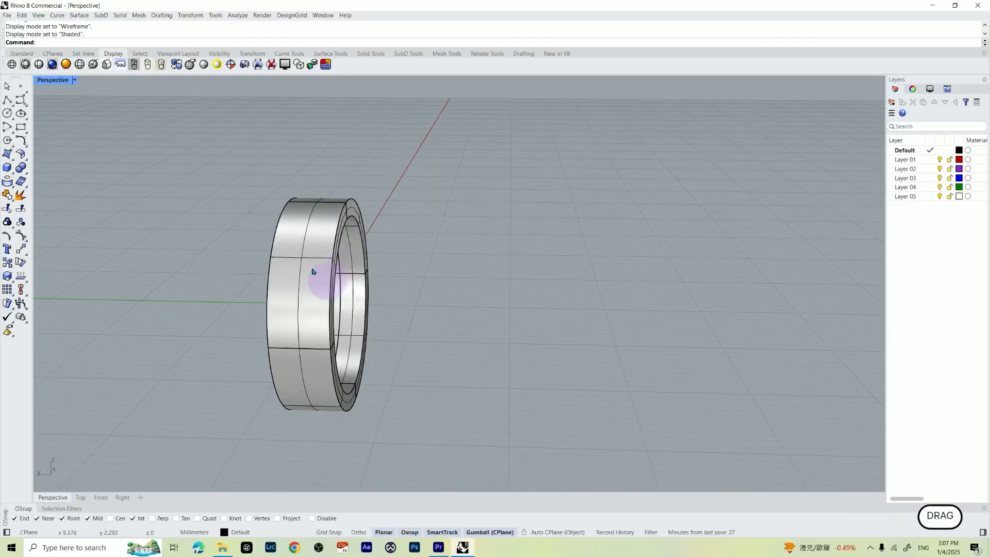
left_click_drag(311, 271, 363, 270)
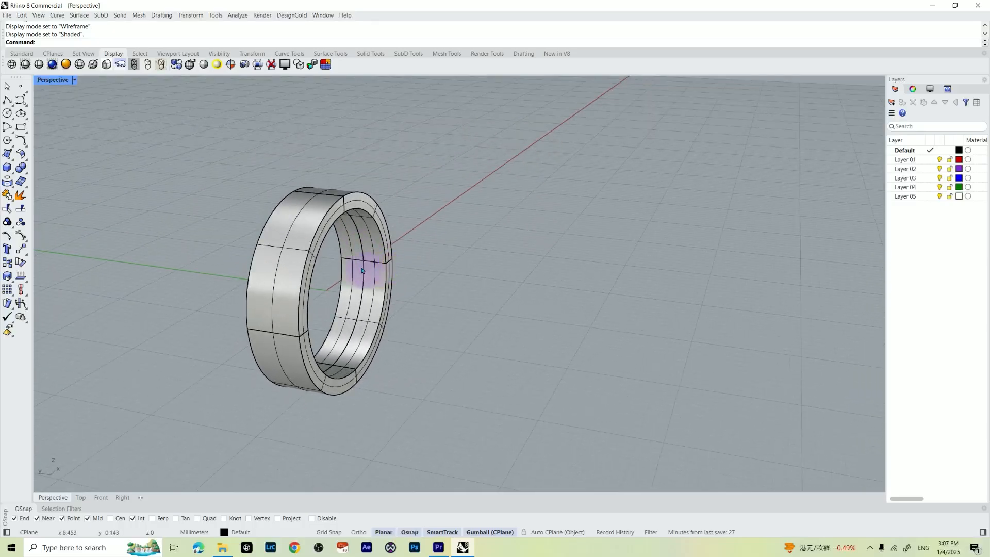
left_click_drag(360, 270, 414, 298)
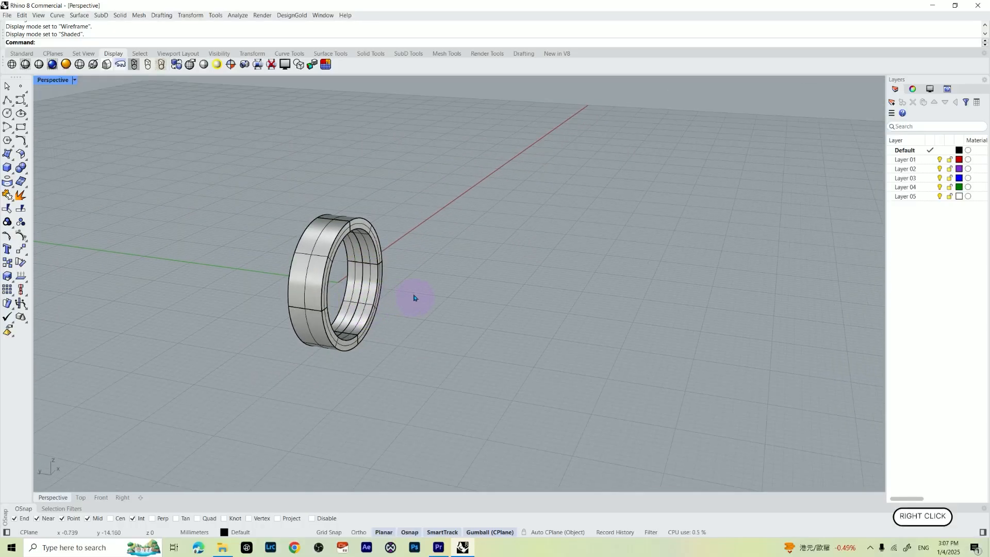
left_click_drag(414, 297, 396, 297)
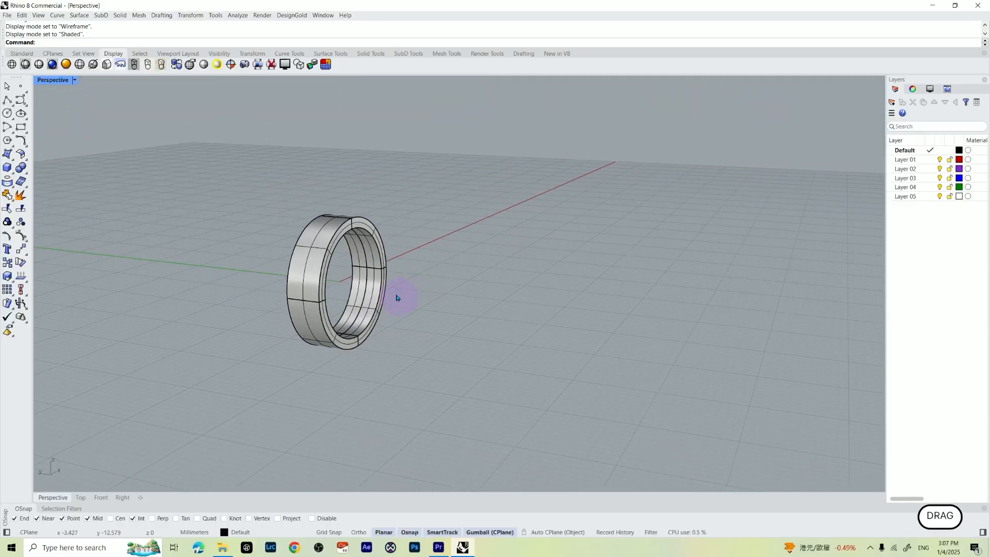